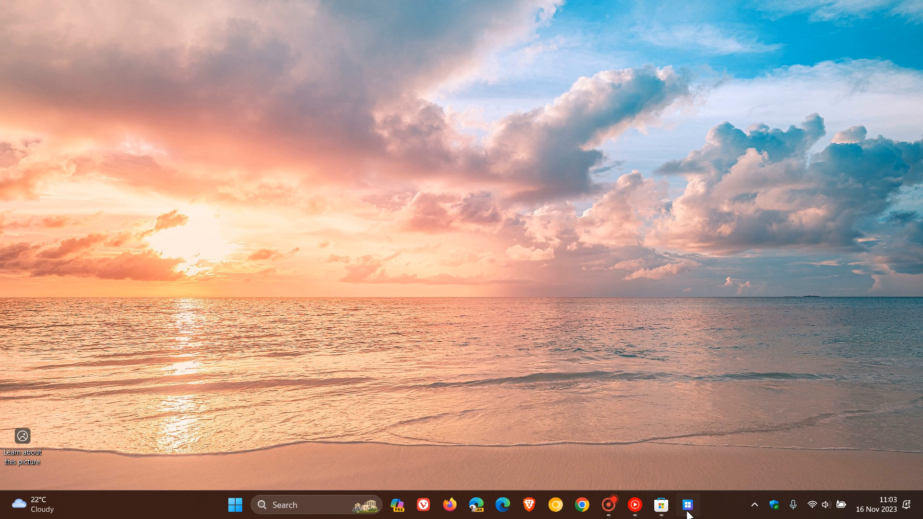
Step: Launch Windows App to its welcome screen and bring up its Microsoft Store listing
{"action": "left_click", "coordinate": [686, 505]}
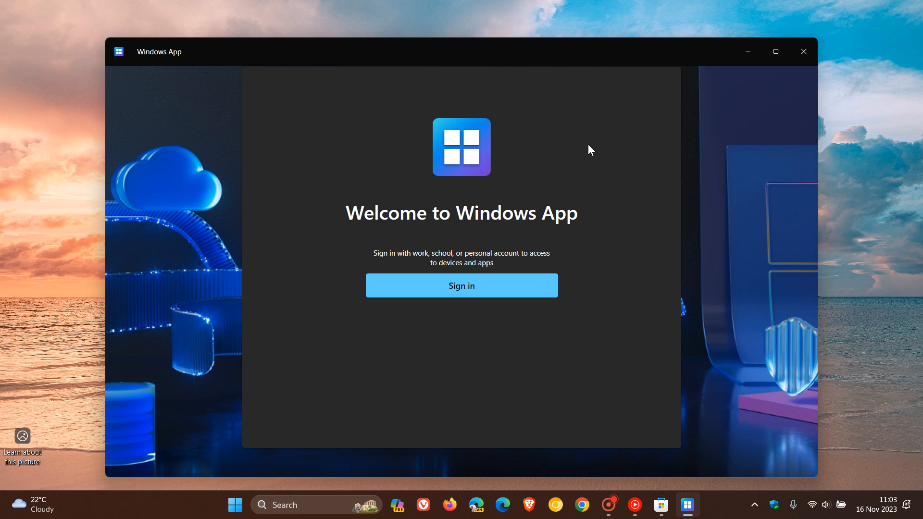
{"action": "mouse_move", "coordinate": [571, 136]}
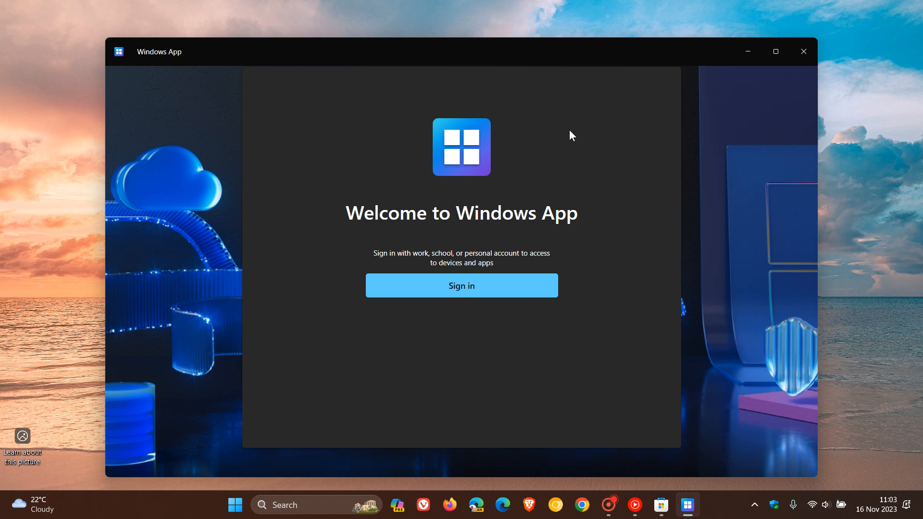
{"action": "mouse_move", "coordinate": [638, 236]}
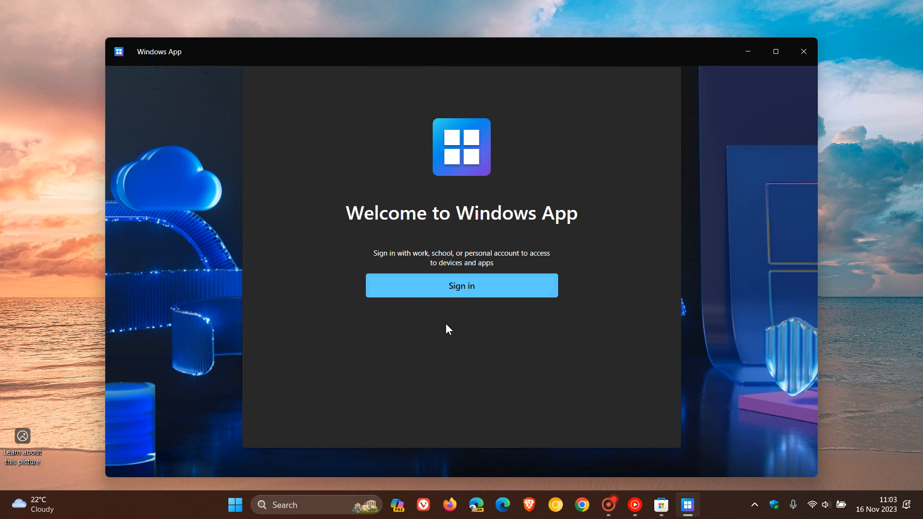
{"action": "left_click", "coordinate": [461, 286]}
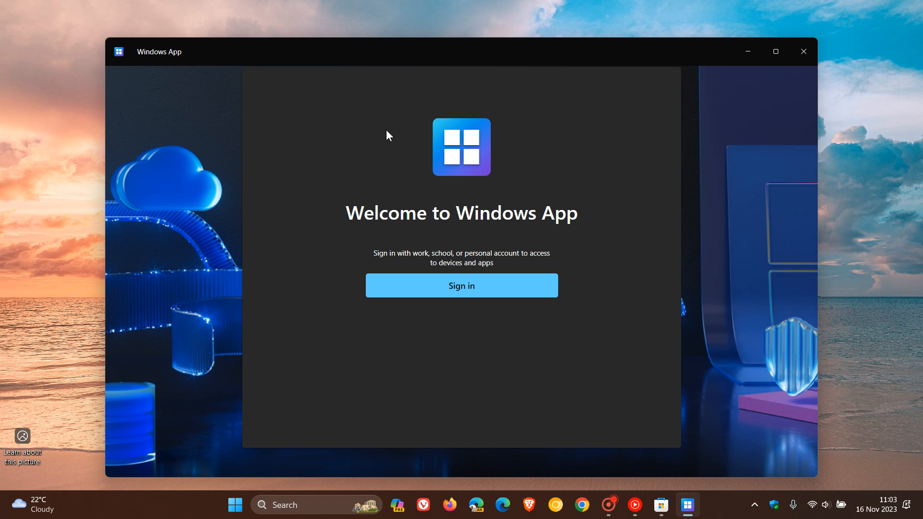
{"action": "mouse_move", "coordinate": [609, 168]}
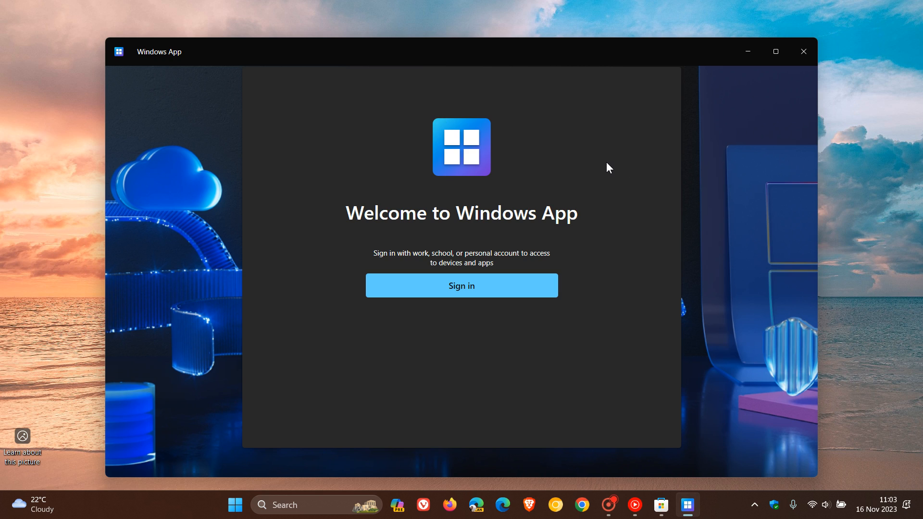
{"action": "mouse_move", "coordinate": [375, 222]}
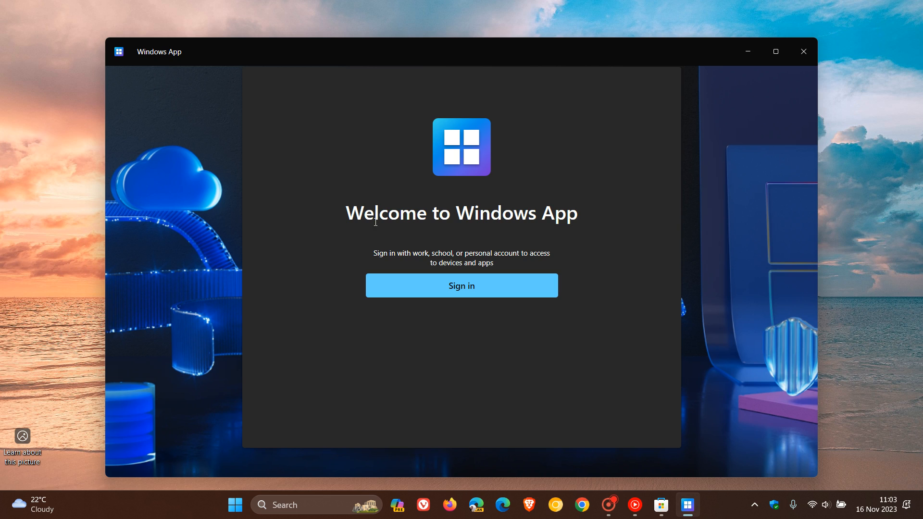
{"action": "mouse_move", "coordinate": [662, 505]}
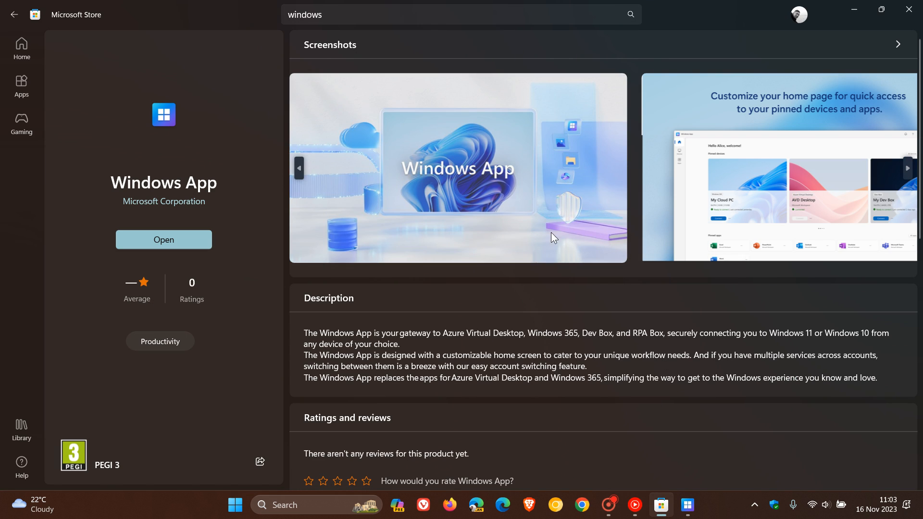
Step: Enlarge the first Windows App screenshot in the Store's full-size viewer
{"action": "left_click", "coordinate": [458, 168]}
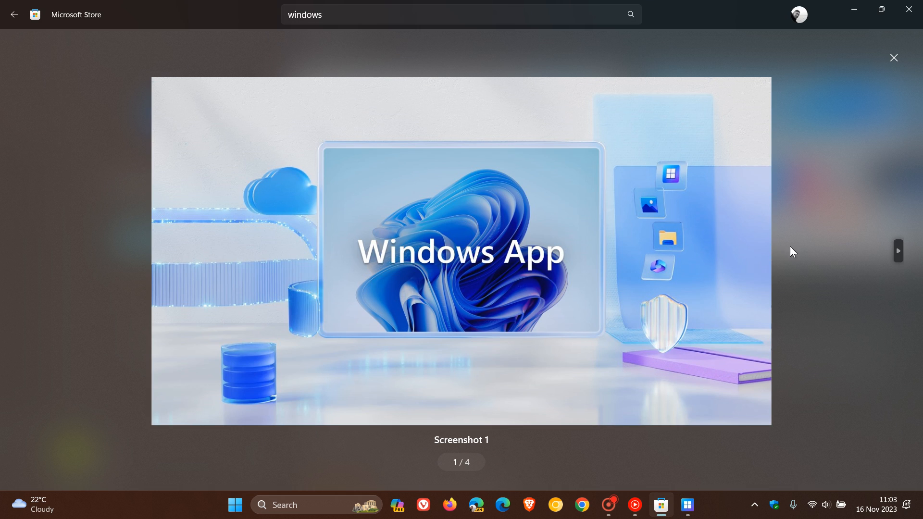
{"action": "mouse_move", "coordinate": [807, 233]}
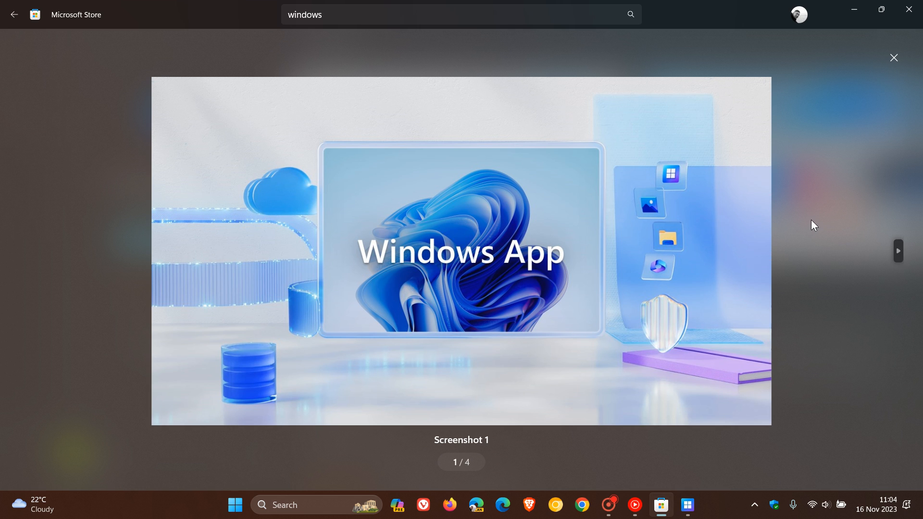
{"action": "mouse_move", "coordinate": [899, 248]}
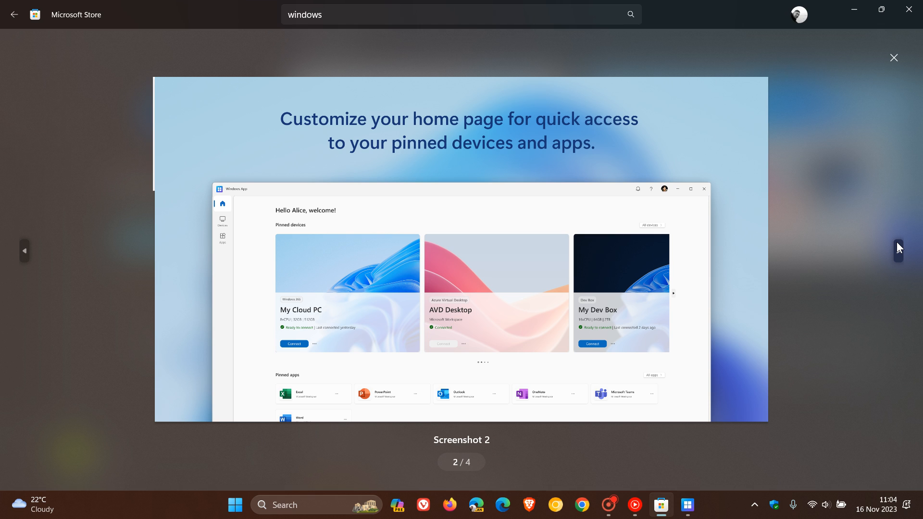
Step: Advance through screenshots 3 and 4 of the Windows App listing
{"action": "left_click", "coordinate": [898, 247]}
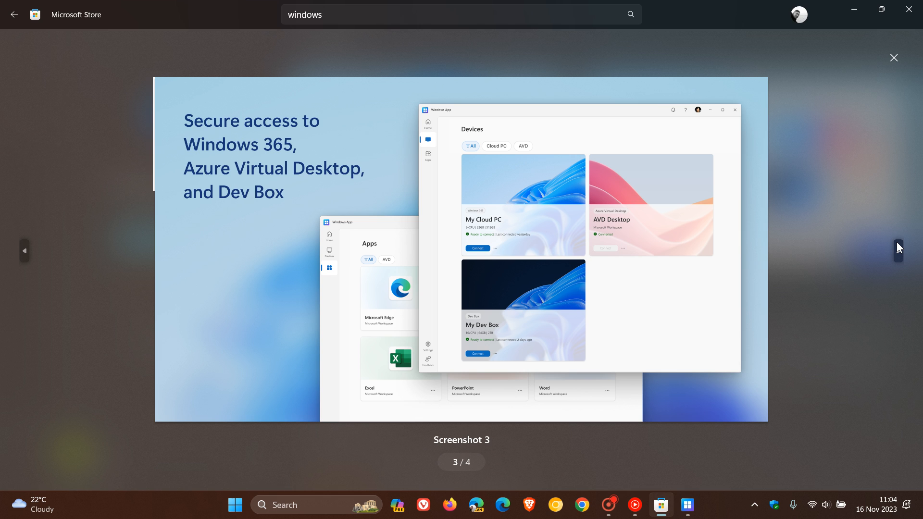
{"action": "left_click", "coordinate": [897, 247]}
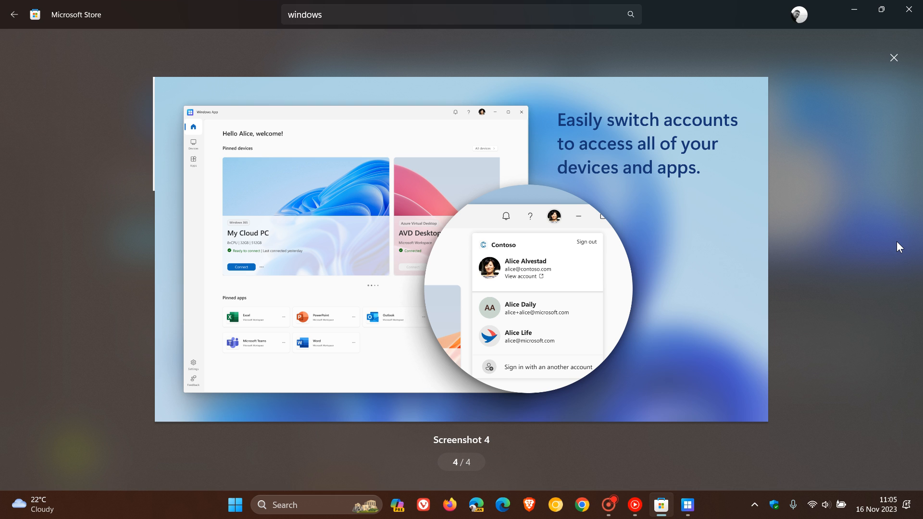
Step: Close the screenshot viewer and return to the Windows App welcome screen
{"action": "left_click", "coordinate": [894, 58]}
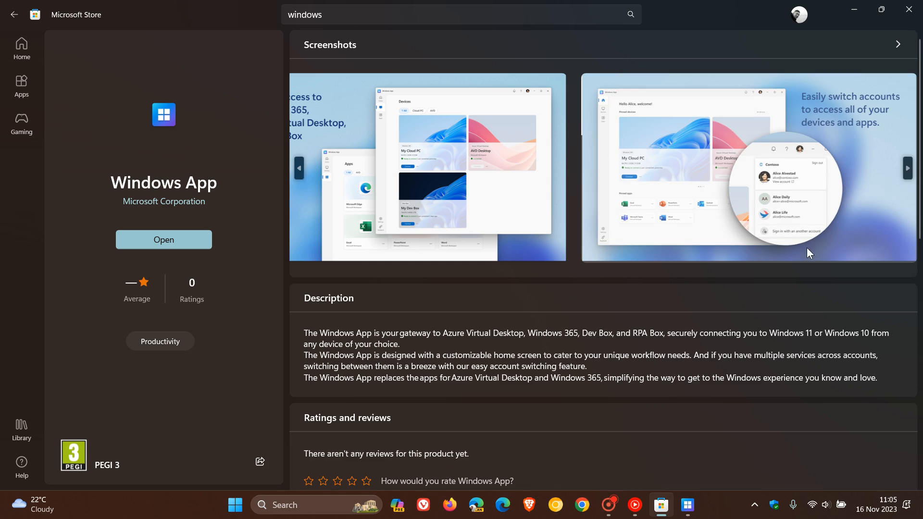
{"action": "mouse_move", "coordinate": [805, 288]}
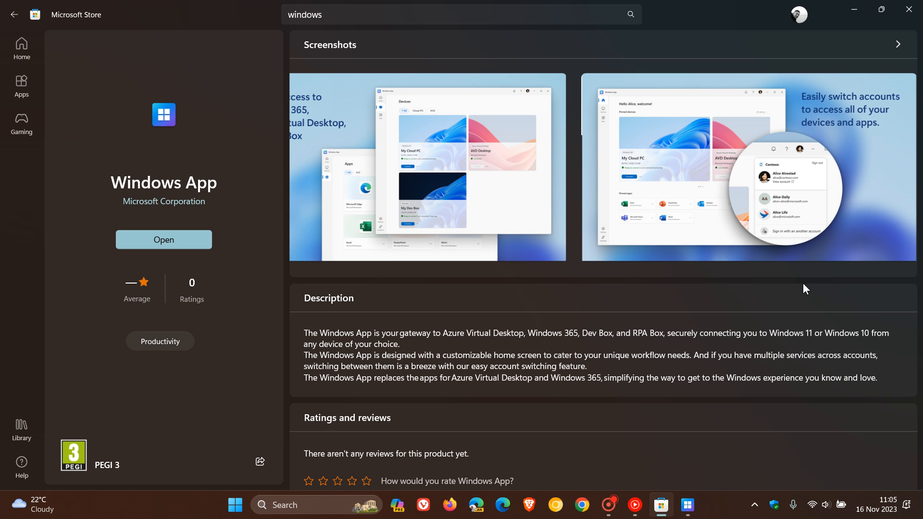
{"action": "left_click", "coordinate": [164, 239]}
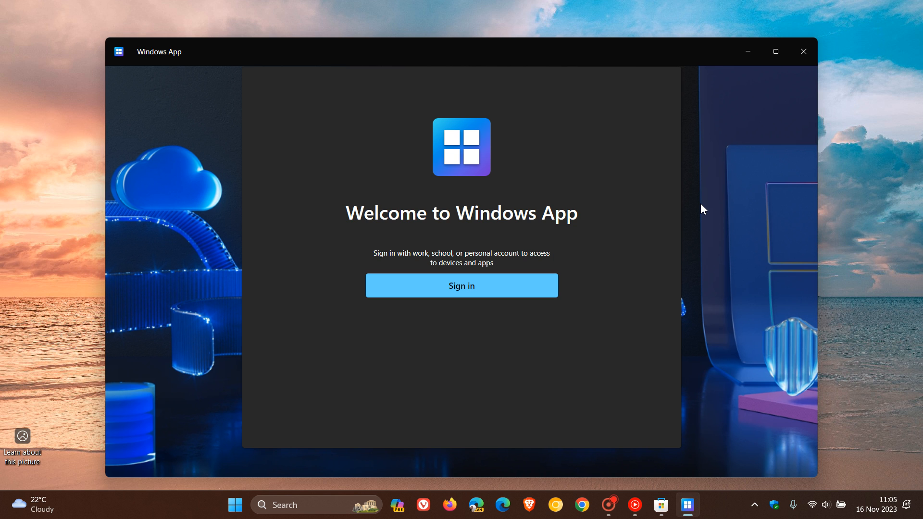
{"action": "mouse_move", "coordinate": [390, 209]}
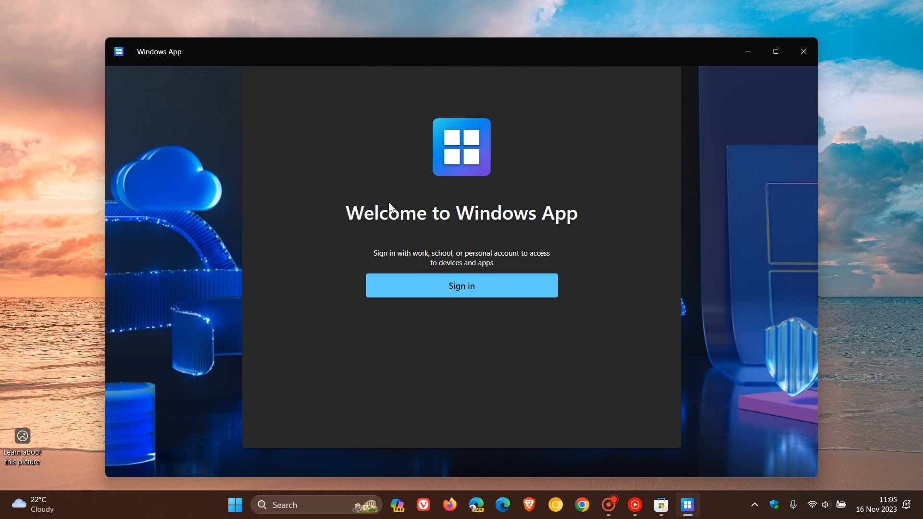
{"action": "mouse_move", "coordinate": [523, 199]}
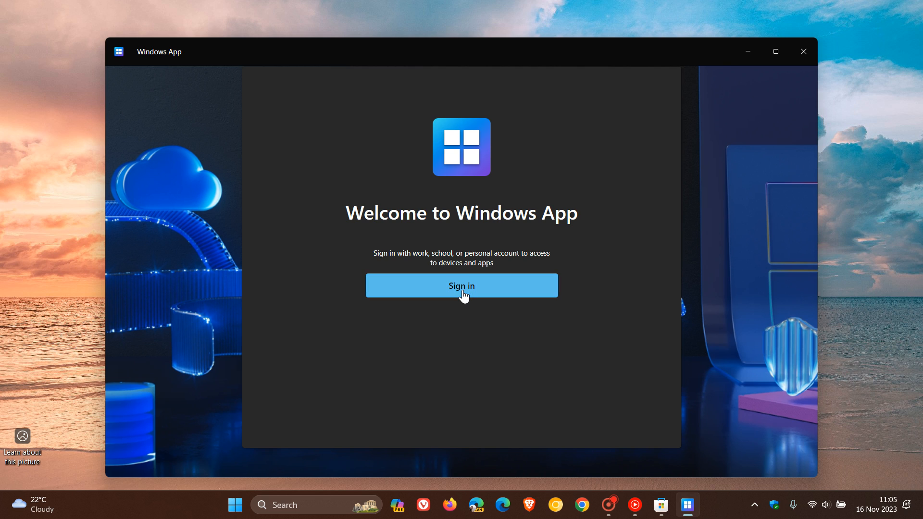
{"action": "left_click", "coordinate": [461, 285]}
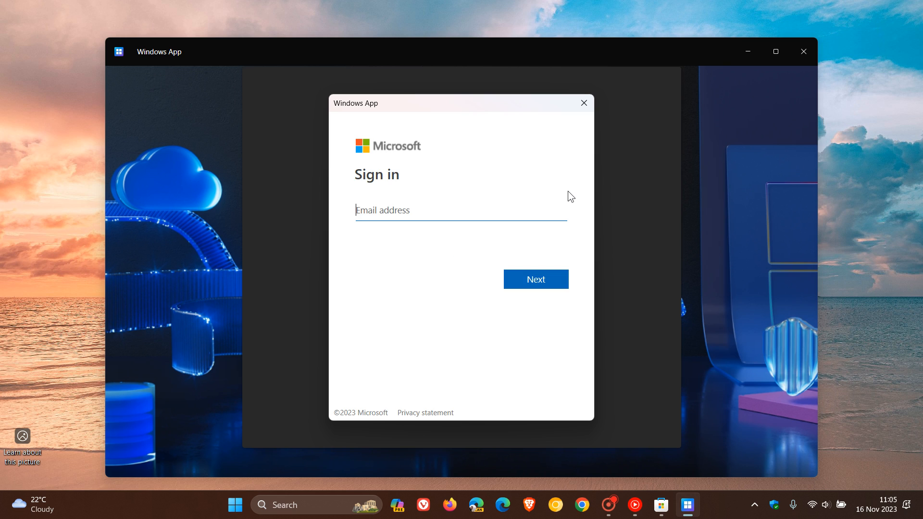
{"action": "left_click", "coordinate": [583, 103]}
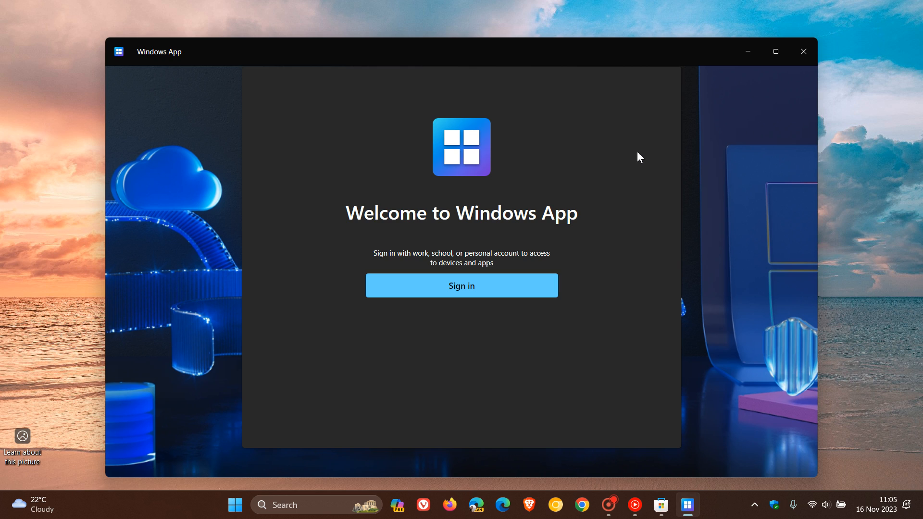
{"action": "mouse_move", "coordinate": [600, 159]}
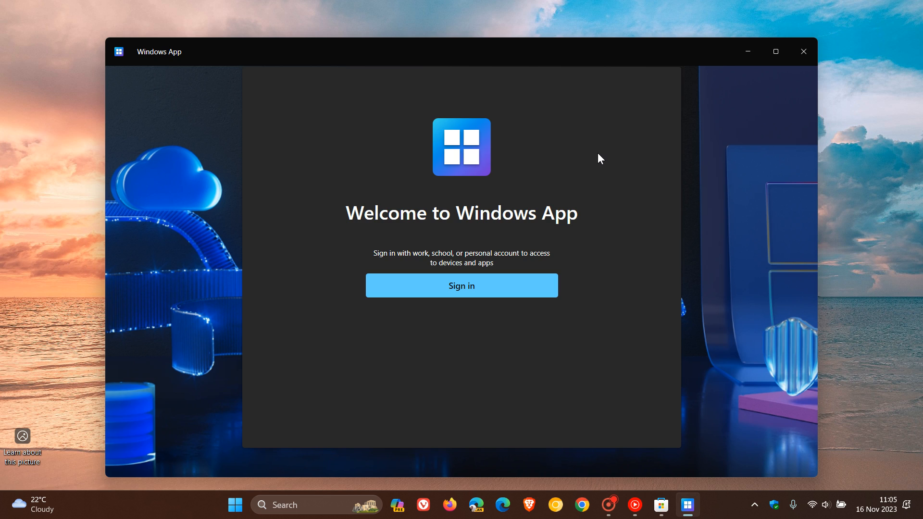
{"action": "mouse_move", "coordinate": [741, 83]}
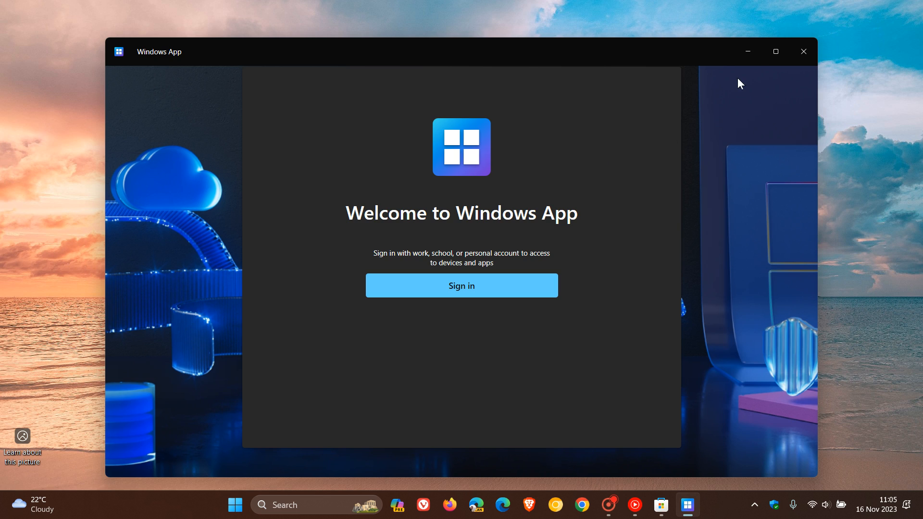
{"action": "mouse_move", "coordinate": [747, 52]}
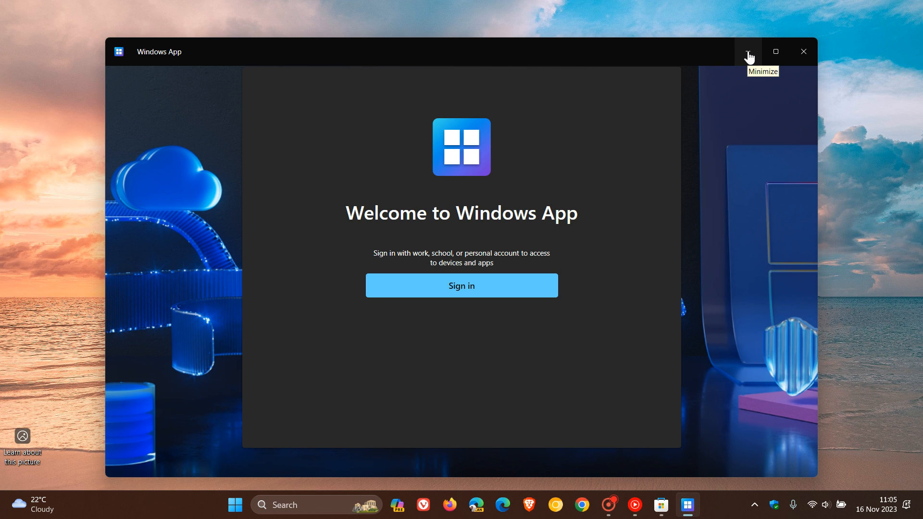
Step: Minimize the Windows App window to reveal the beach wallpaper desktop
{"action": "left_click", "coordinate": [748, 52]}
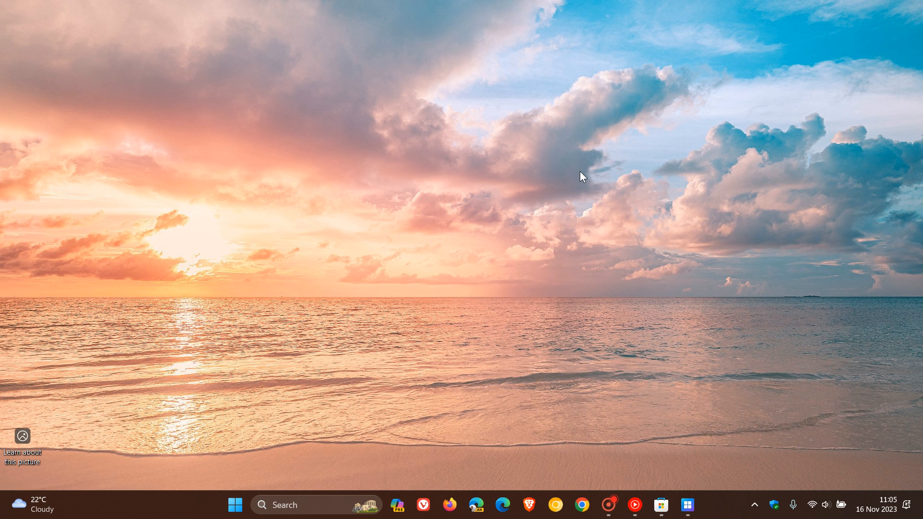